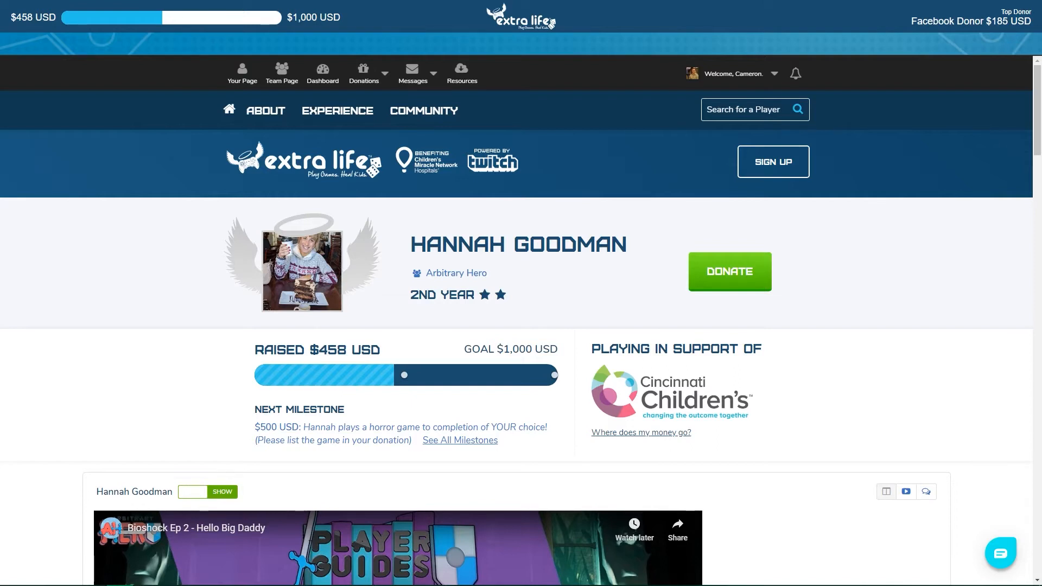
scroll(down, 3)
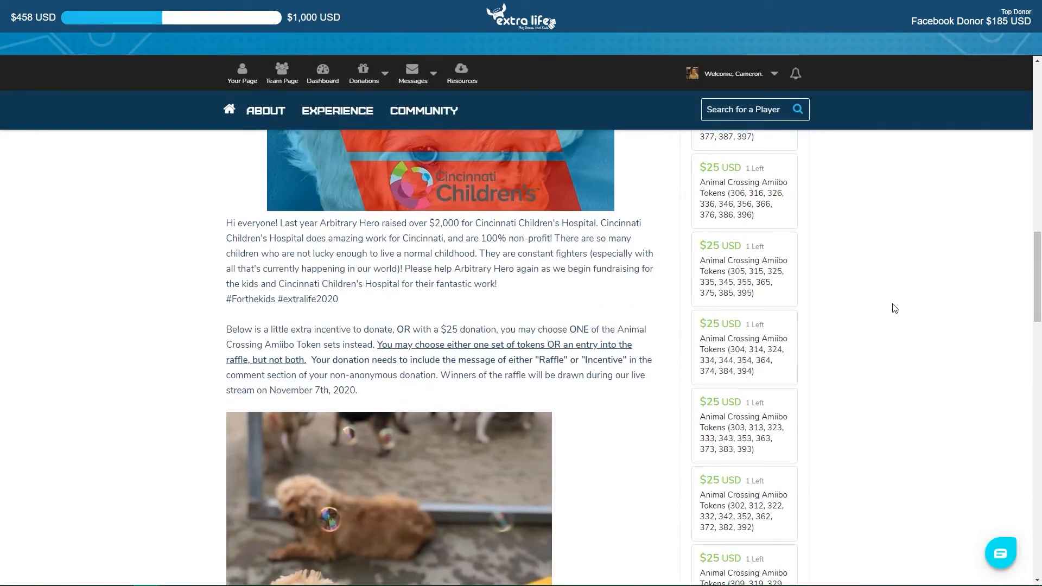
mouse_move(893, 305)
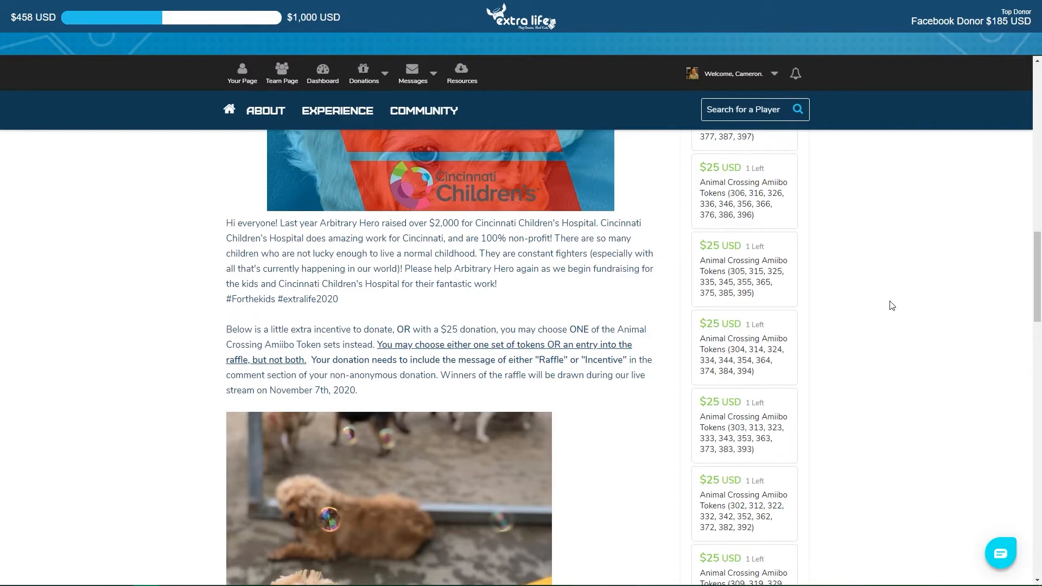